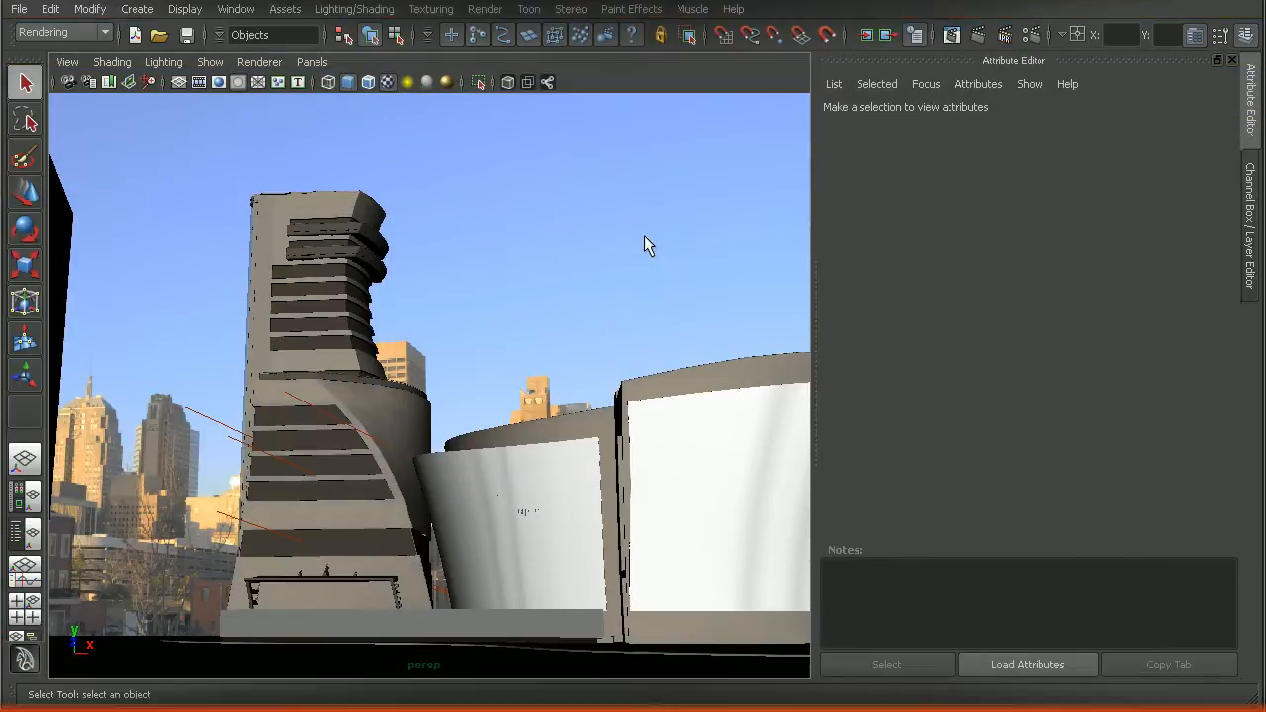
mouse_move(677, 265)
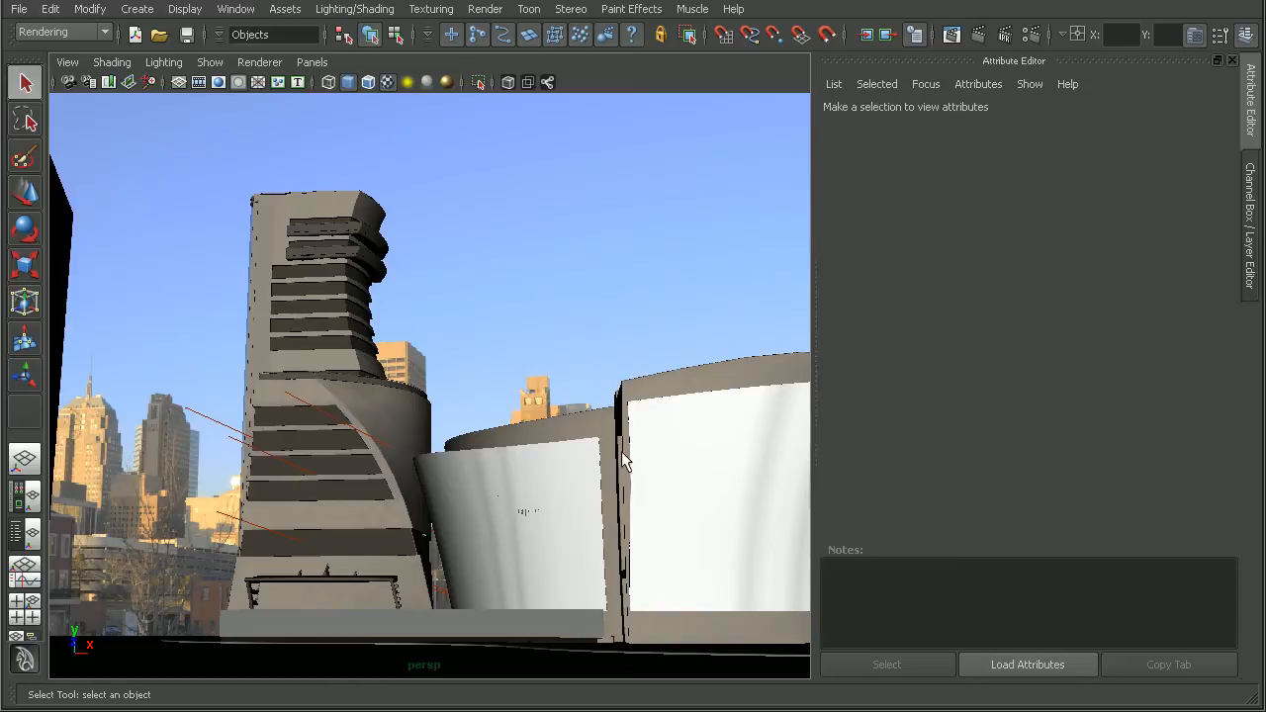
mouse_move(432, 386)
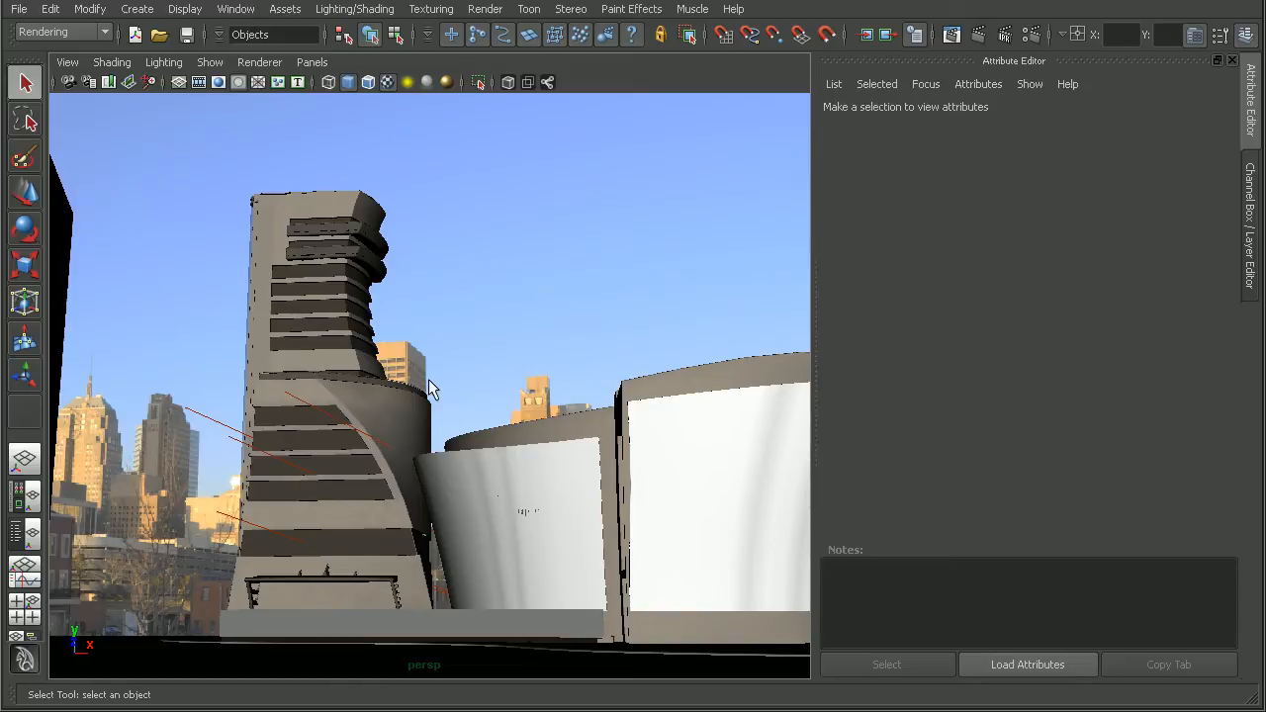
mouse_move(327, 490)
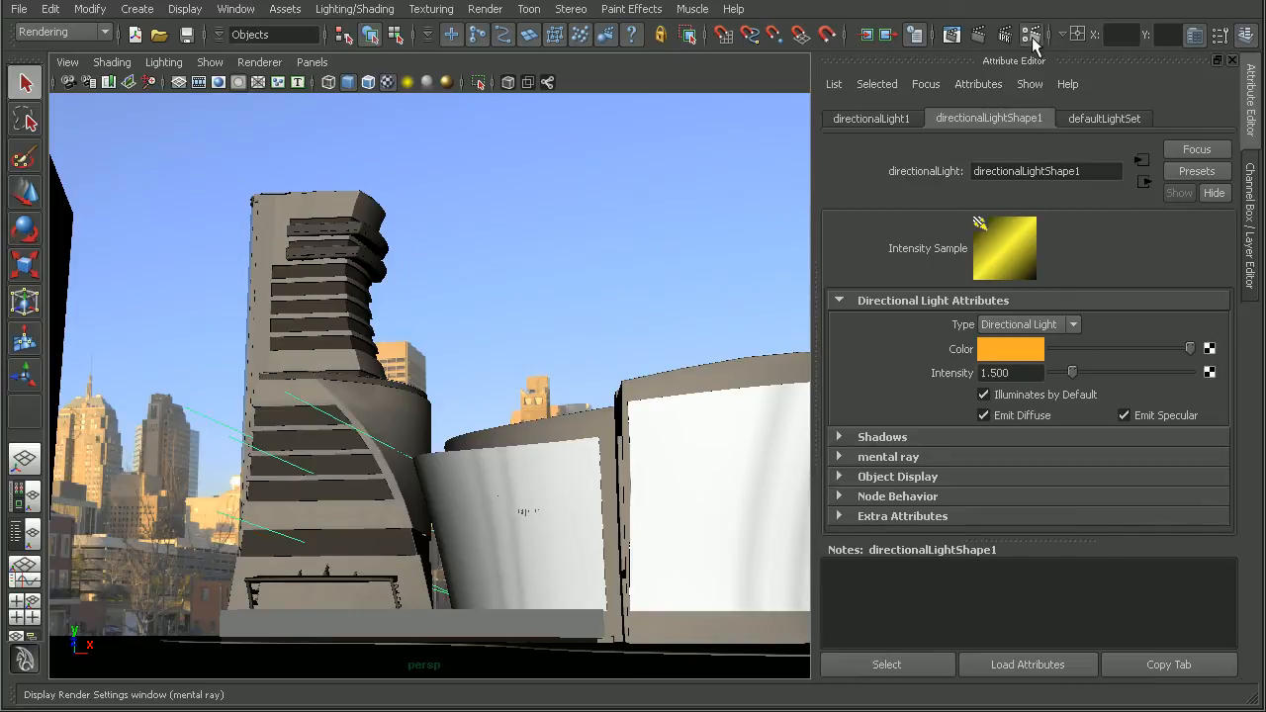
Step: Render the current frame in mental ray with the orange directional light
left_click(1032, 35)
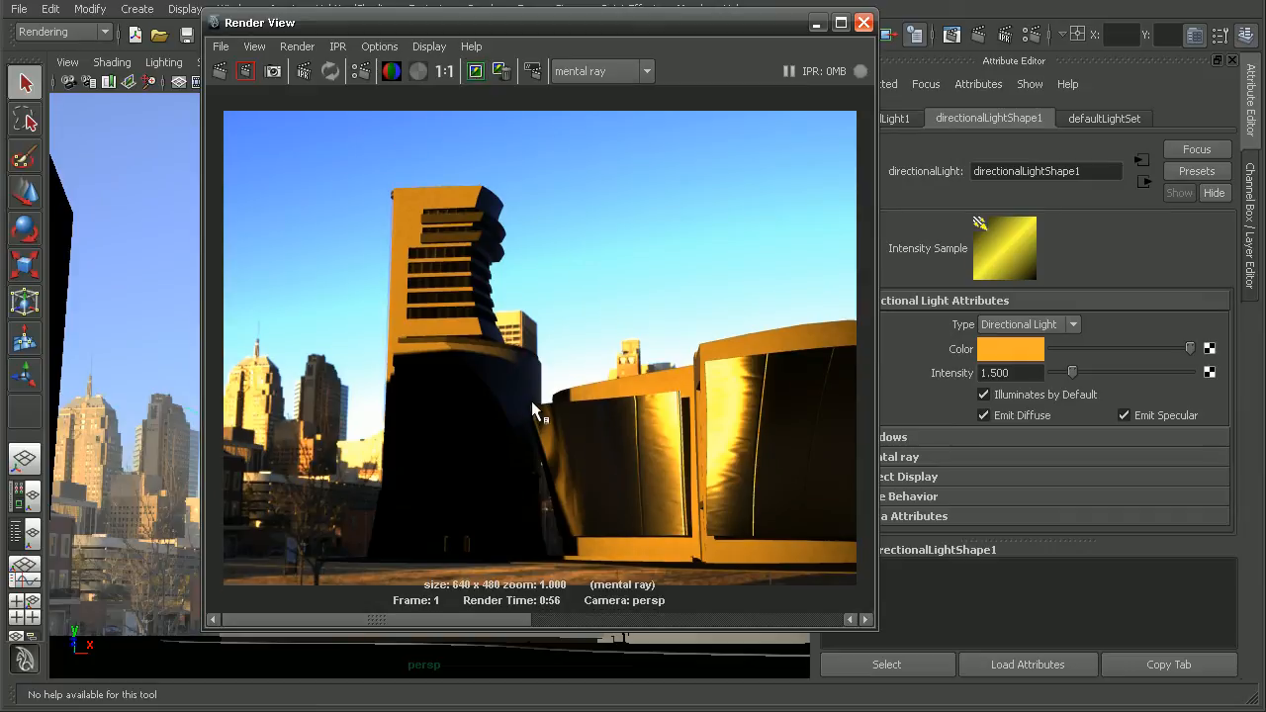
mouse_move(637, 316)
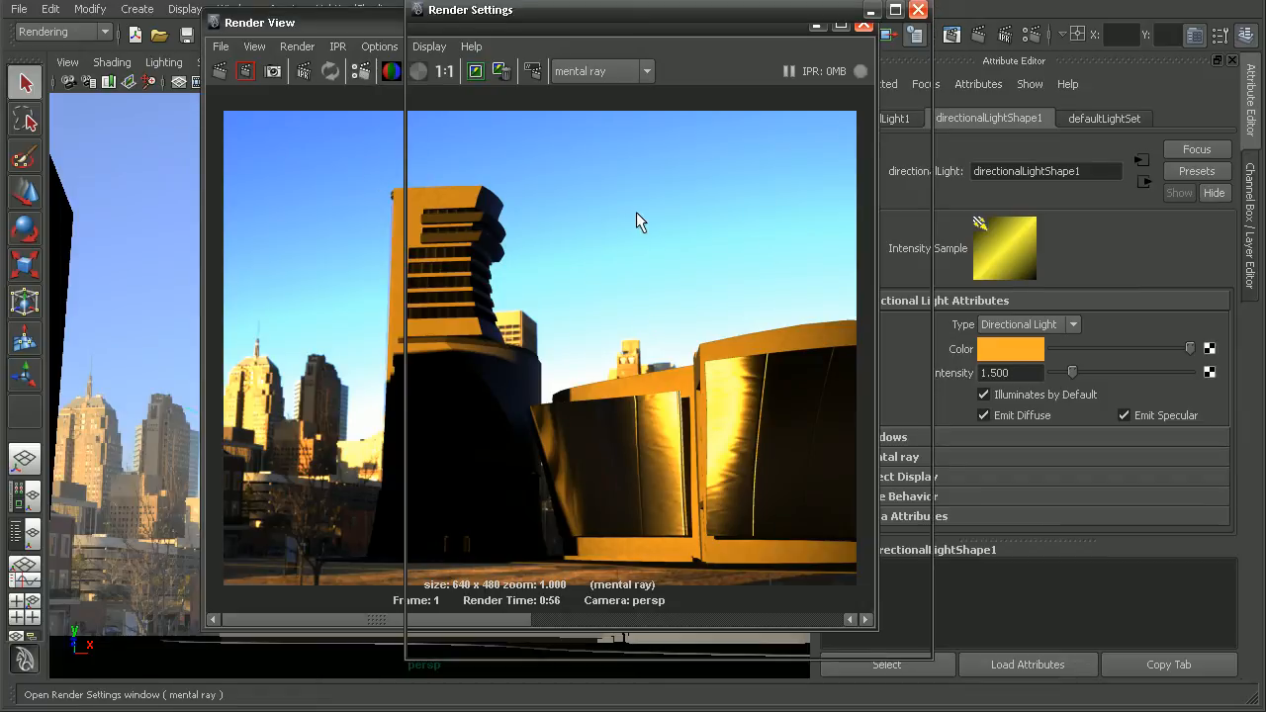
Step: Create an Image Based Lighting node from the Indirect Lighting settings and close Render Settings
left_click(712, 113)
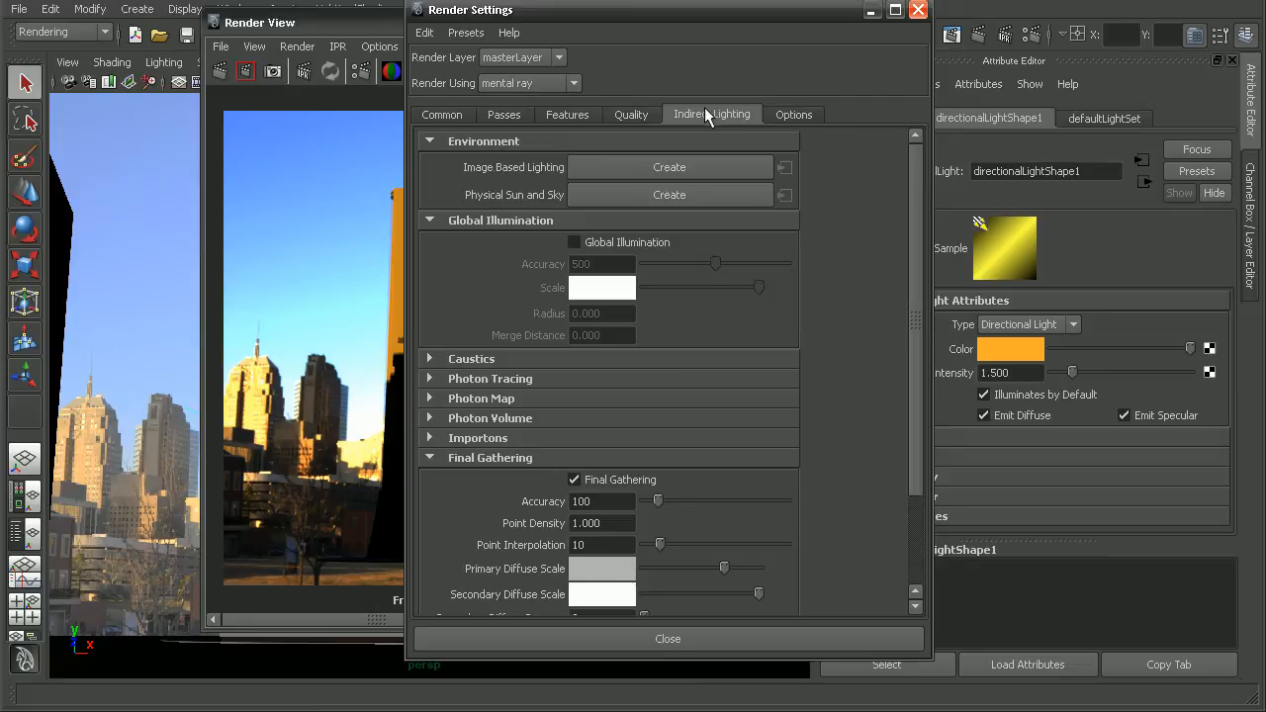
mouse_move(530, 83)
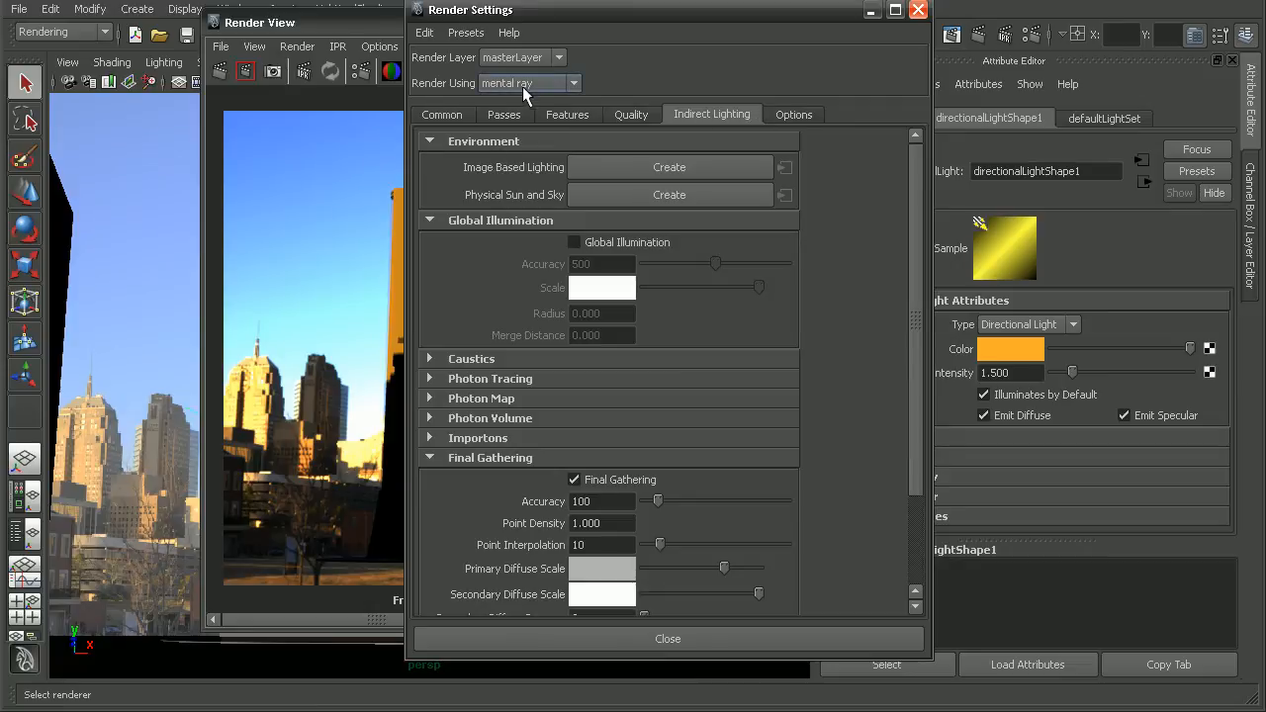
mouse_move(649, 167)
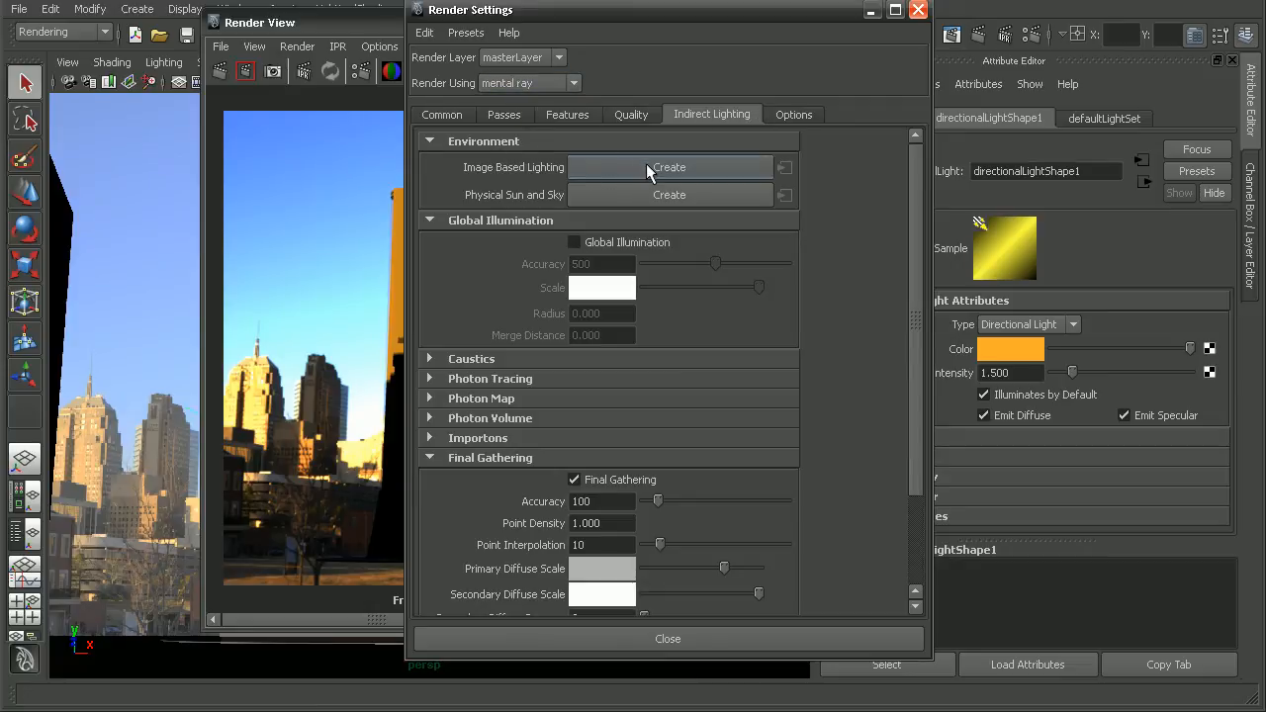
left_click(669, 166)
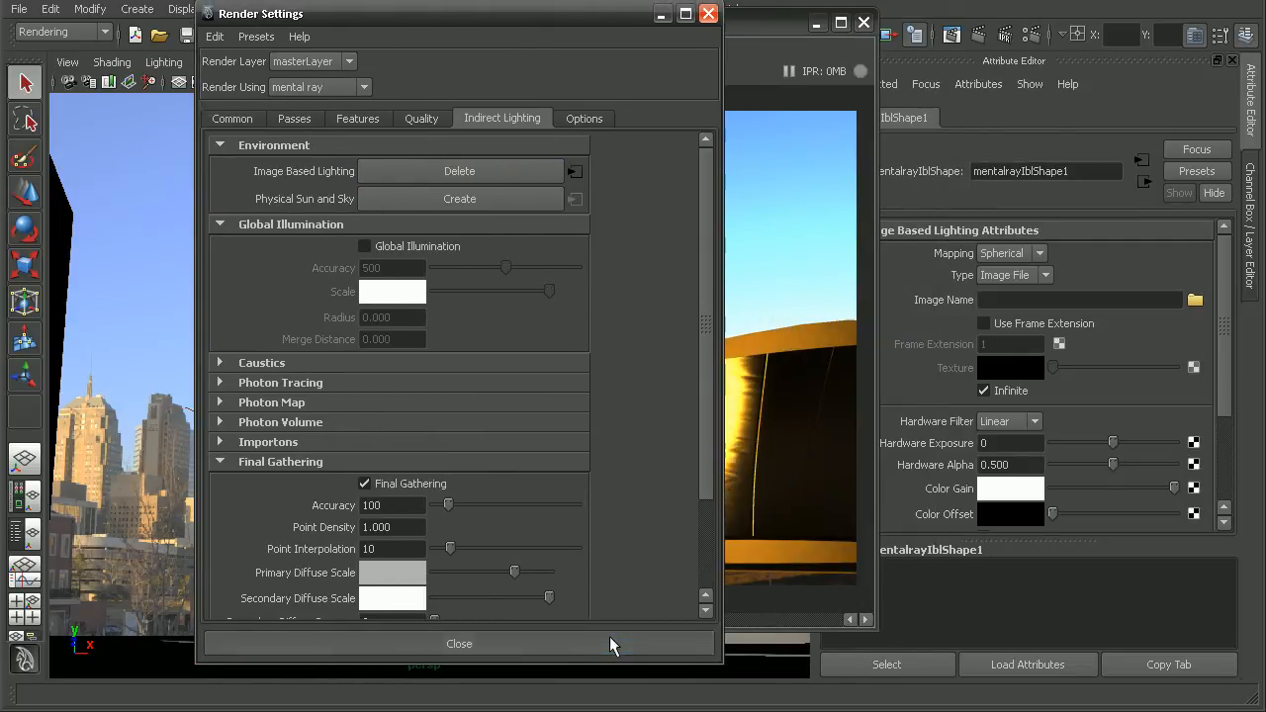
left_click(459, 645)
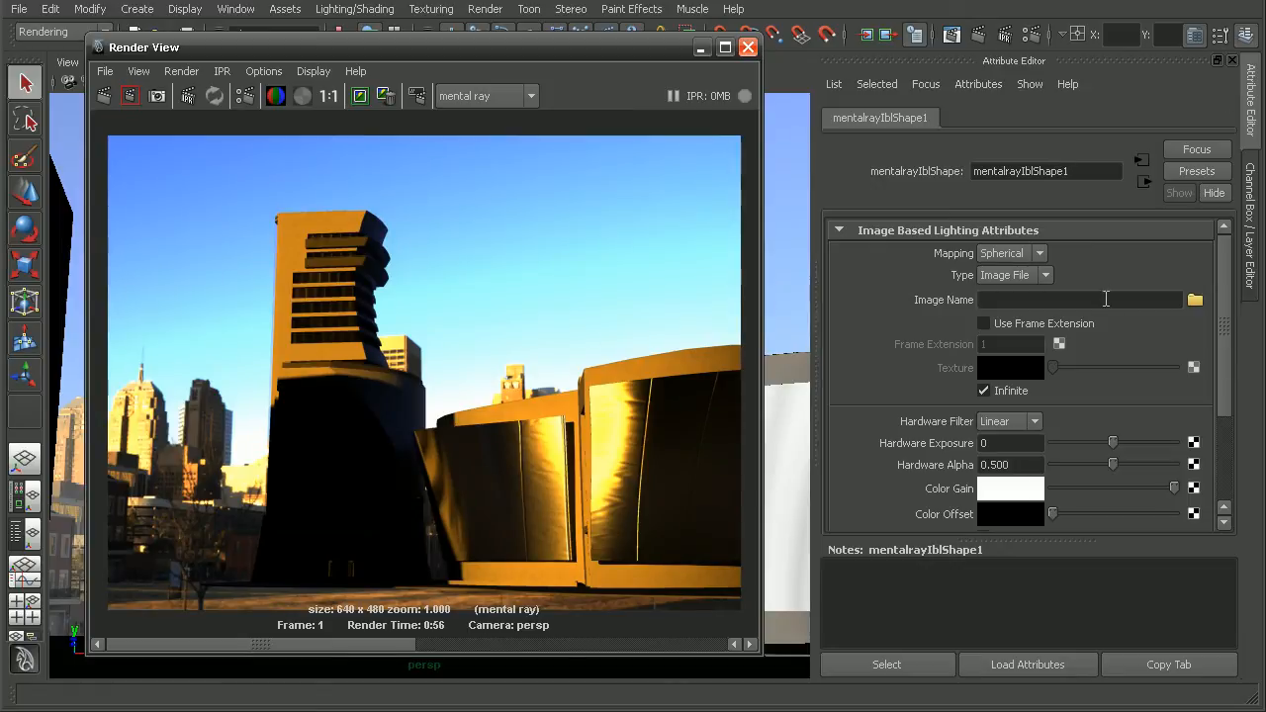
Step: Load unwrapped_ENV.hdr from sourceimages as the IBL image
left_click(1079, 301)
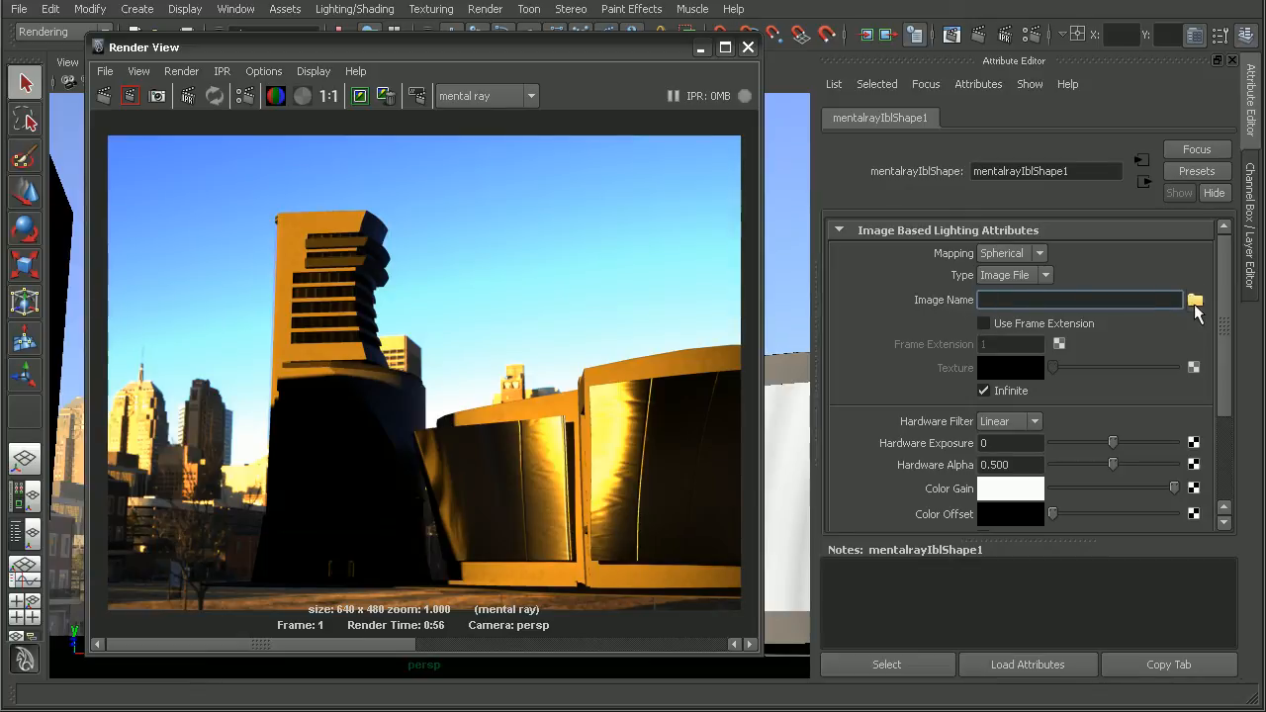
left_click(1195, 301)
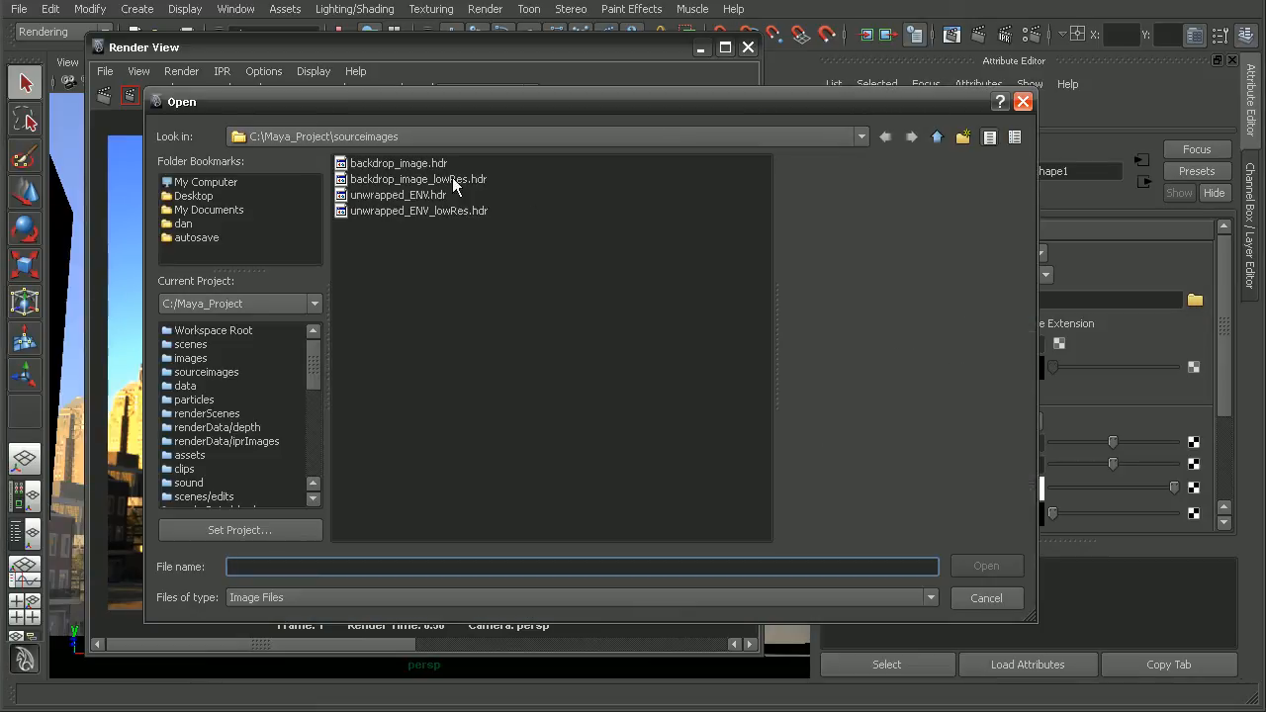
left_click(419, 209)
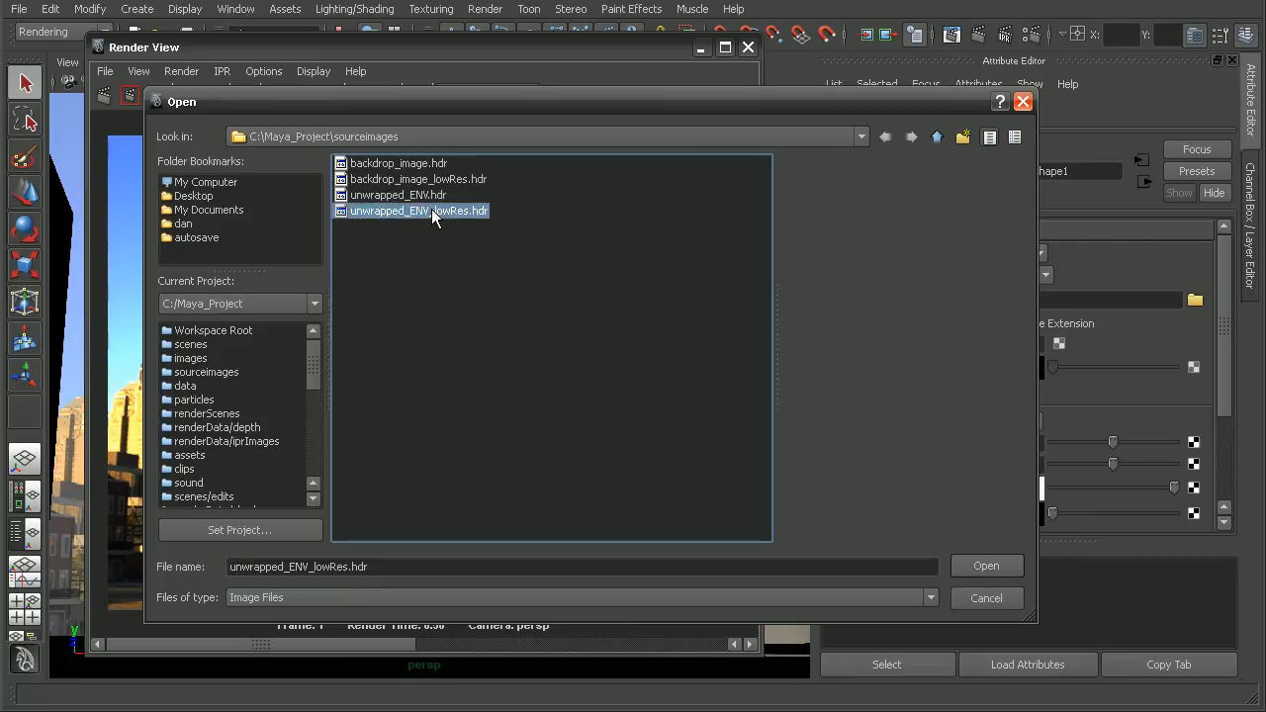
left_click(397, 196)
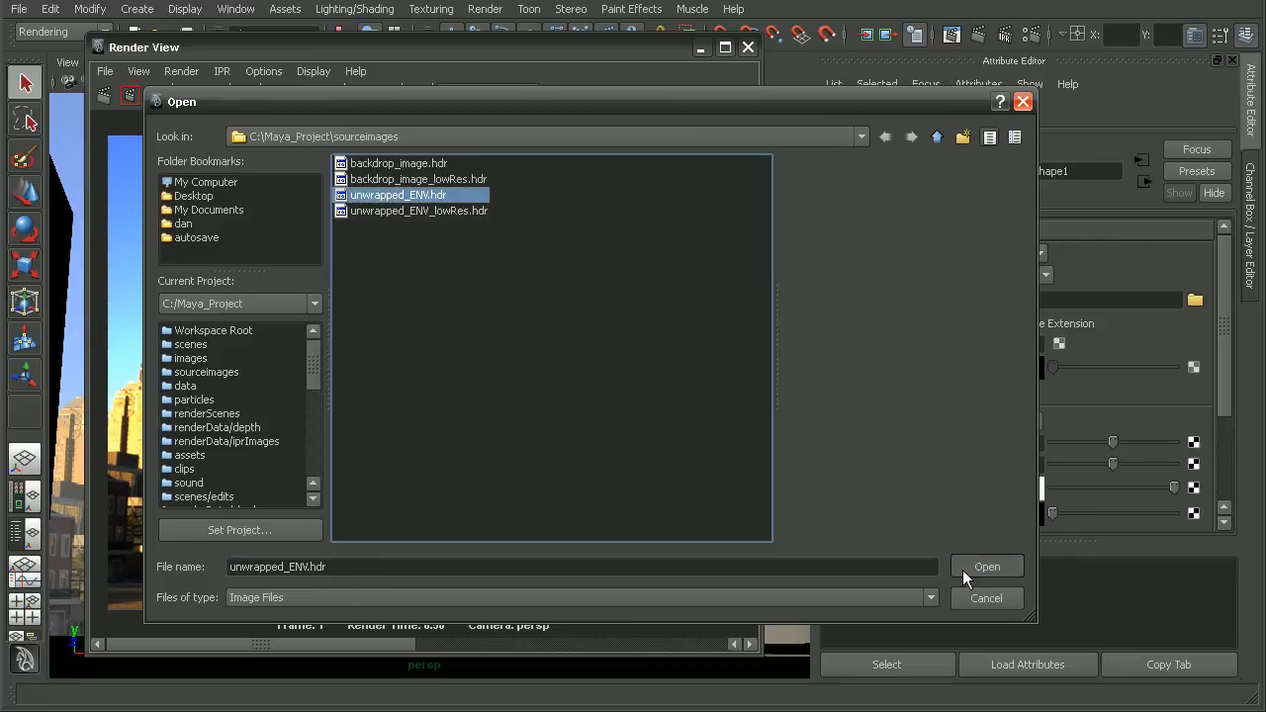
left_click(985, 566)
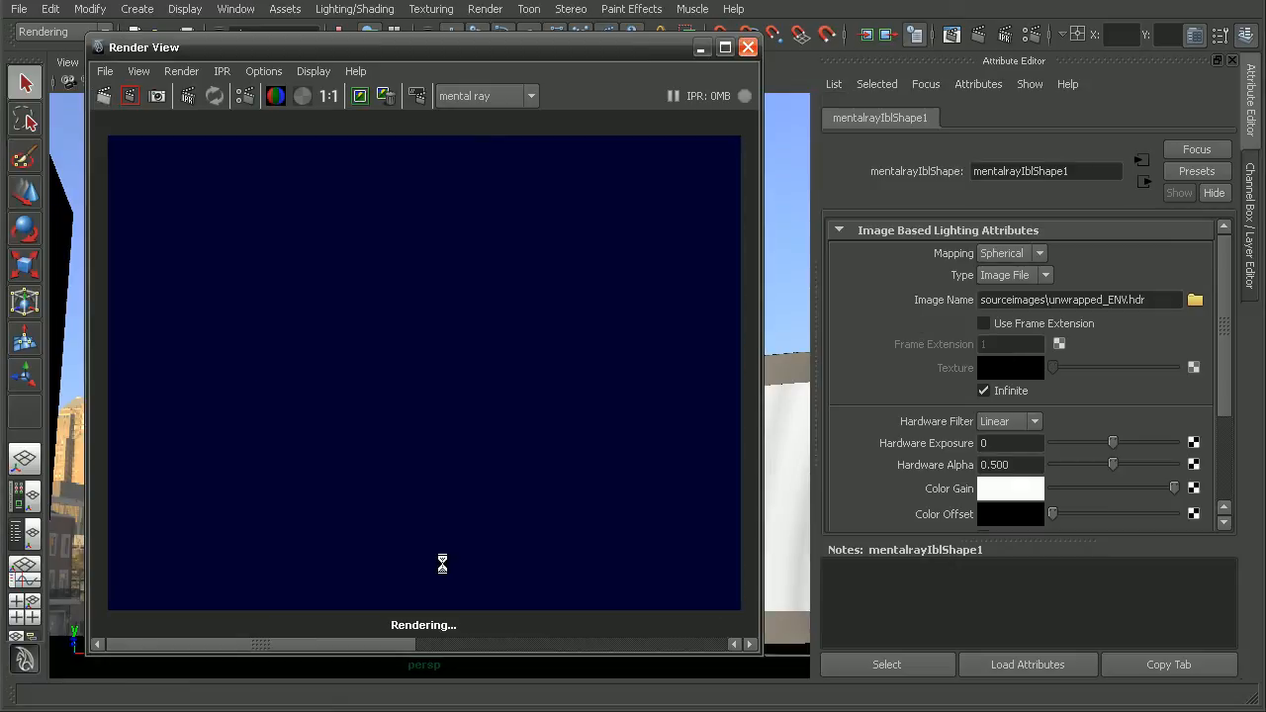
mouse_move(682, 511)
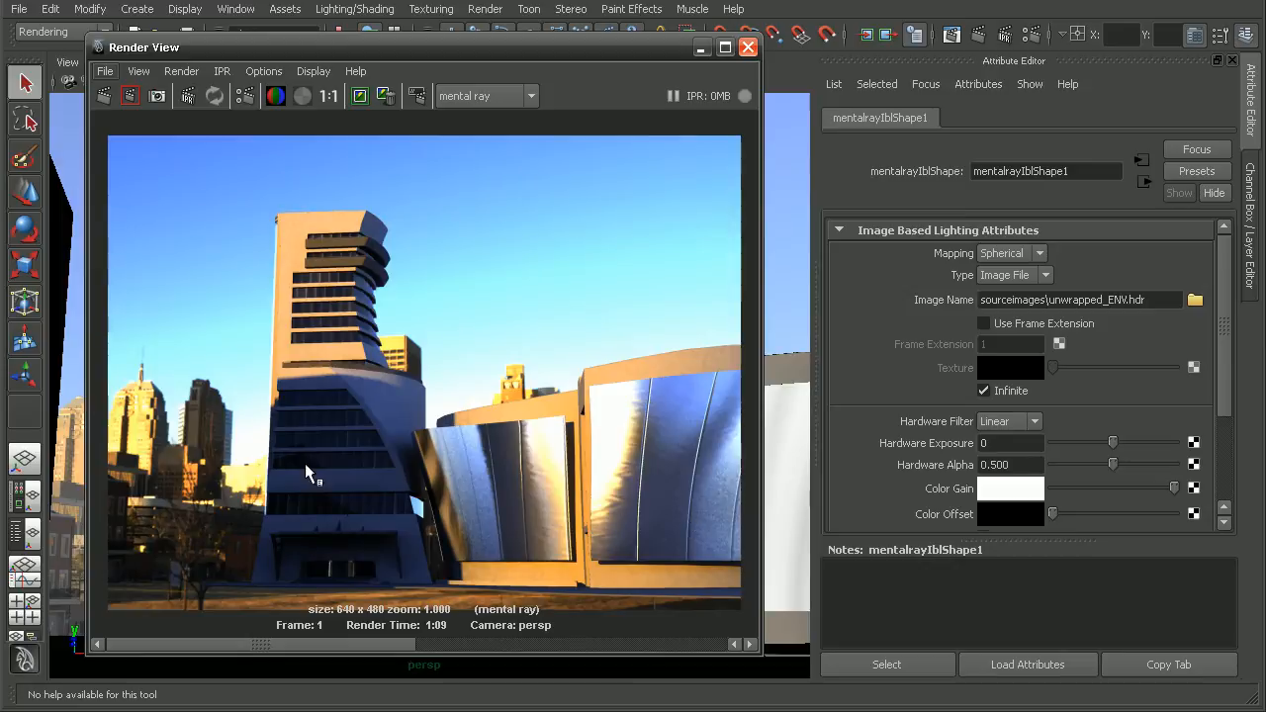
mouse_move(357, 650)
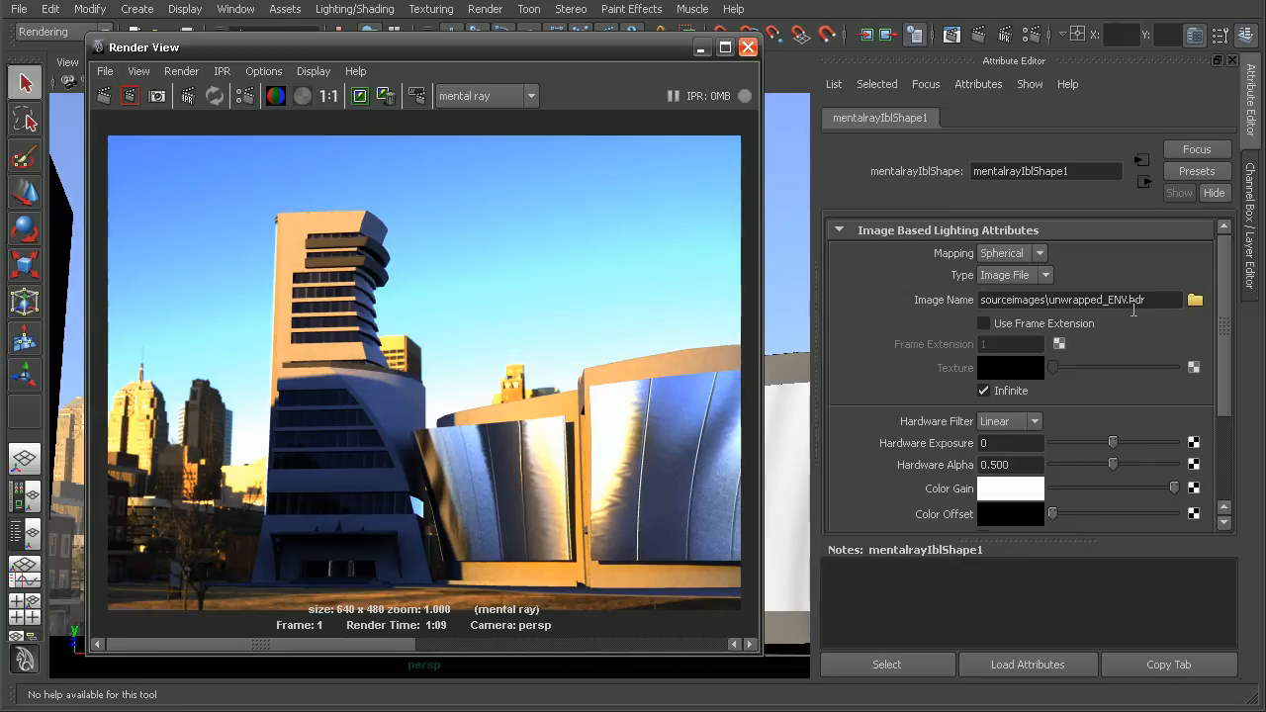
mouse_move(752, 491)
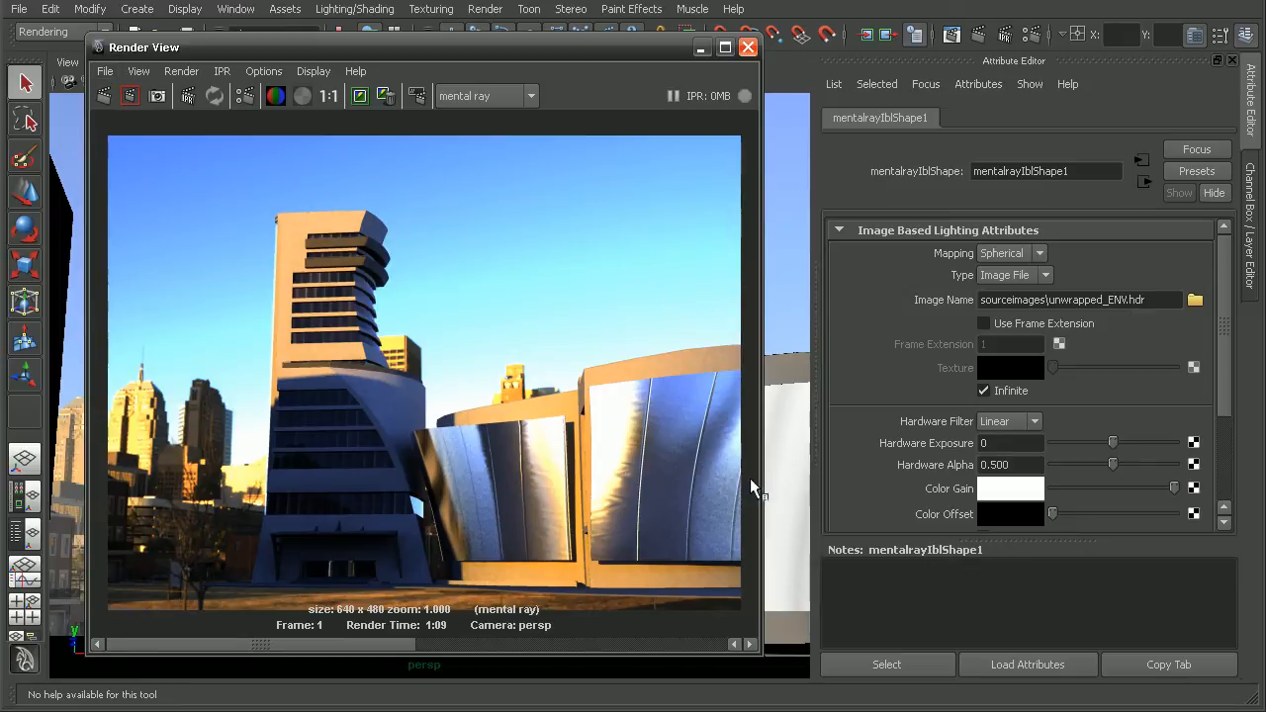
mouse_move(736, 475)
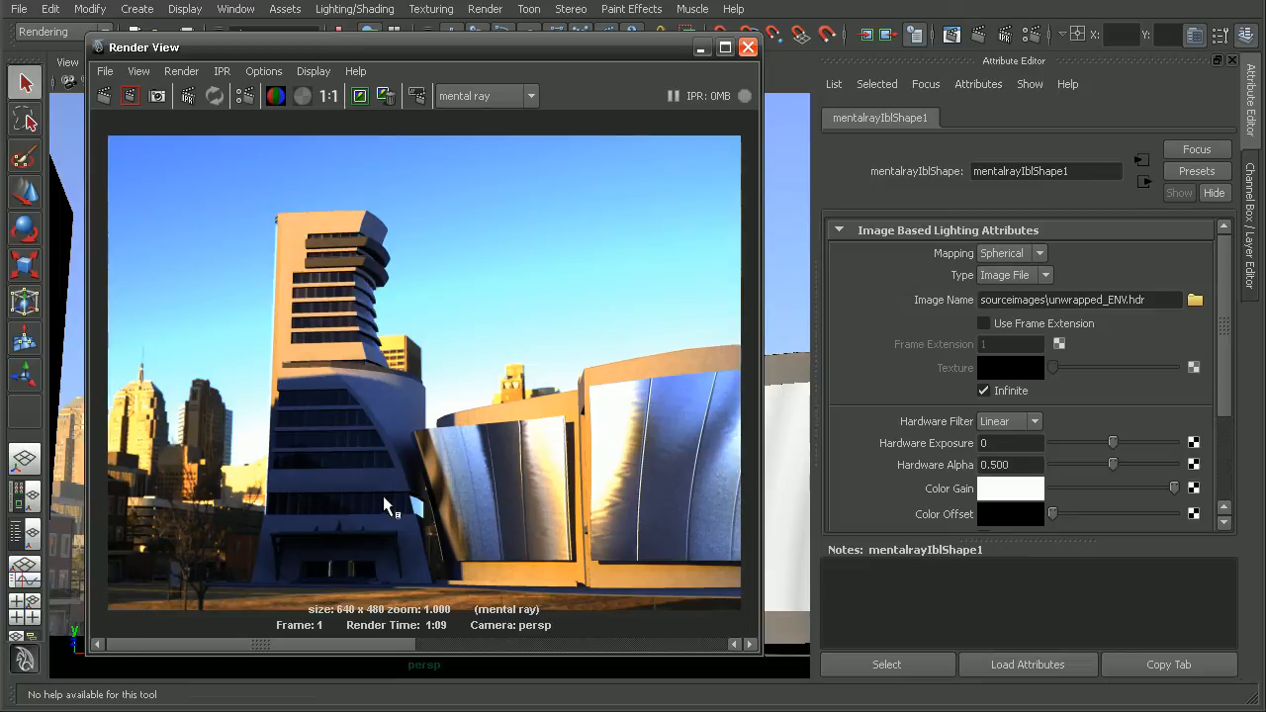
mouse_move(347, 301)
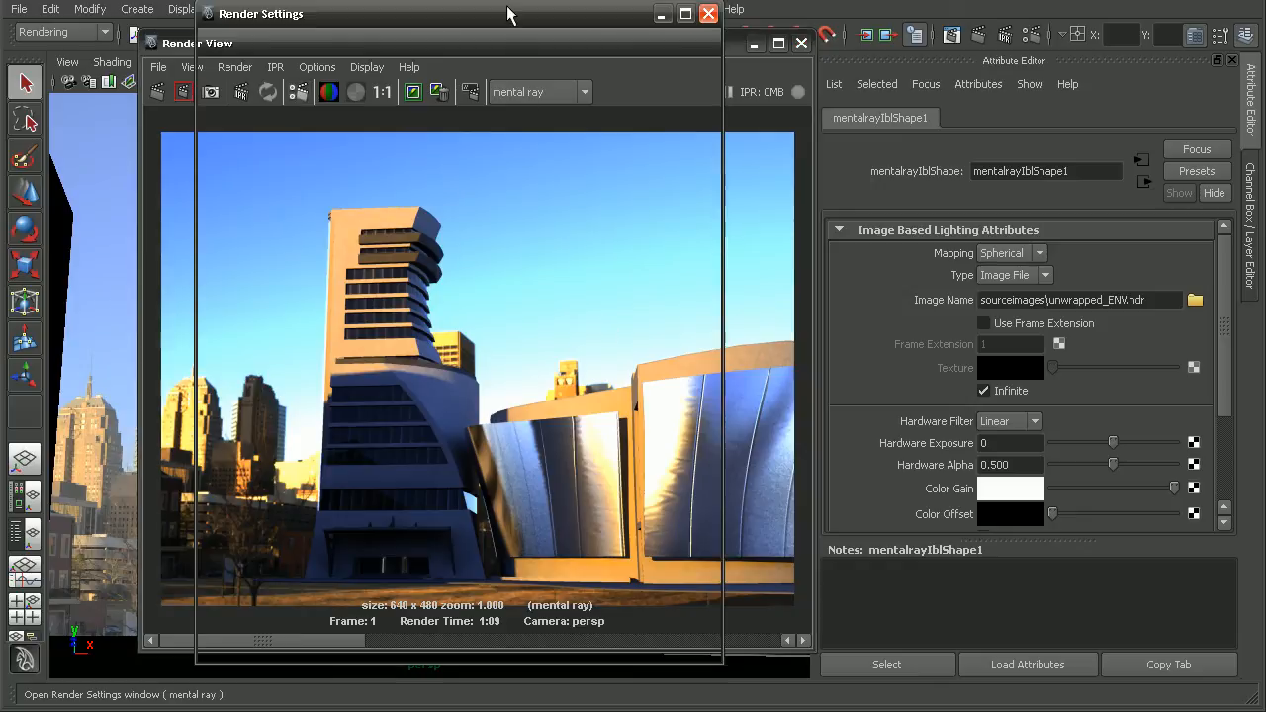
Step: Create a Physical Sun and Sky system from the Indirect Lighting settings
left_click(503, 119)
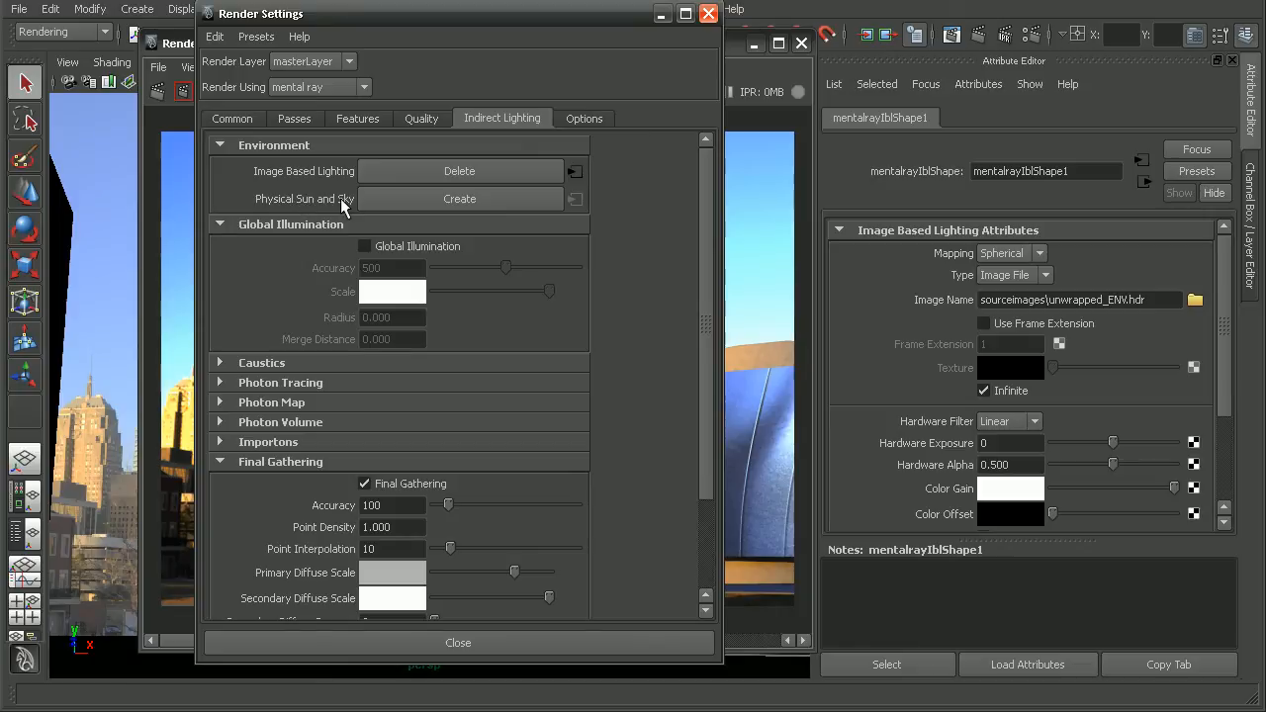
left_click(459, 198)
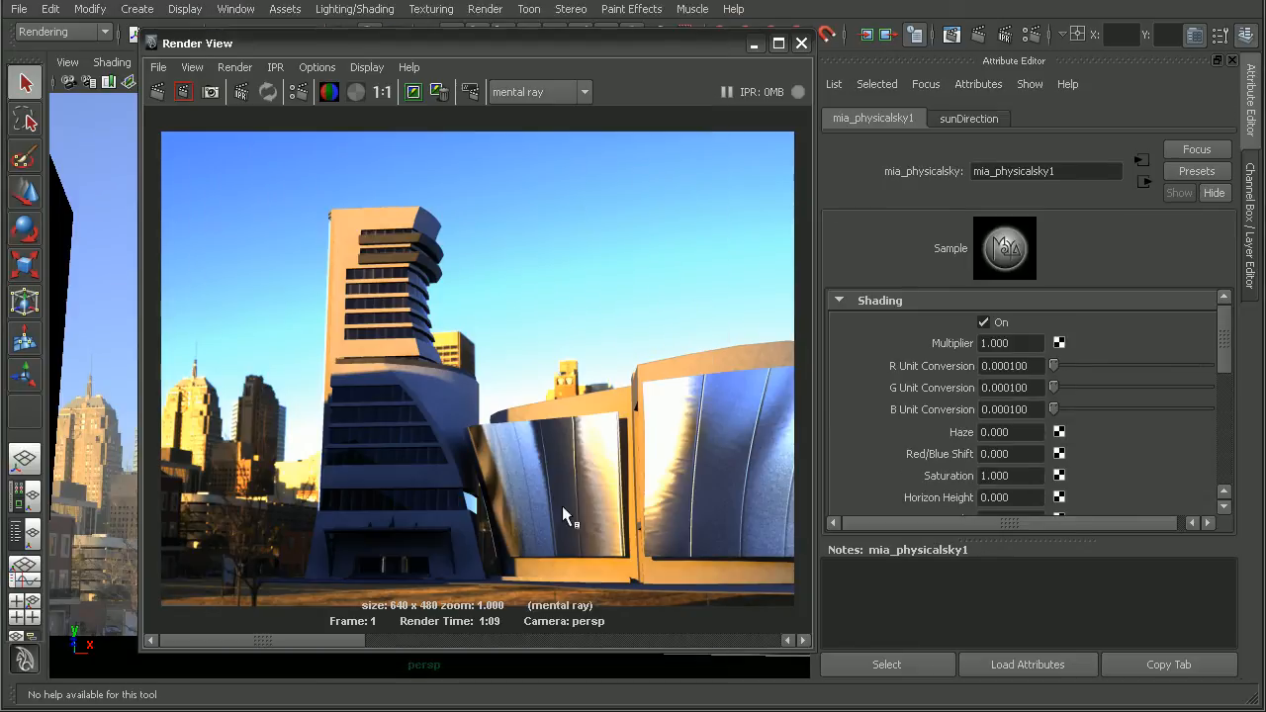
Step: Render the current frame lit by the physical sun and sky
left_click(267, 91)
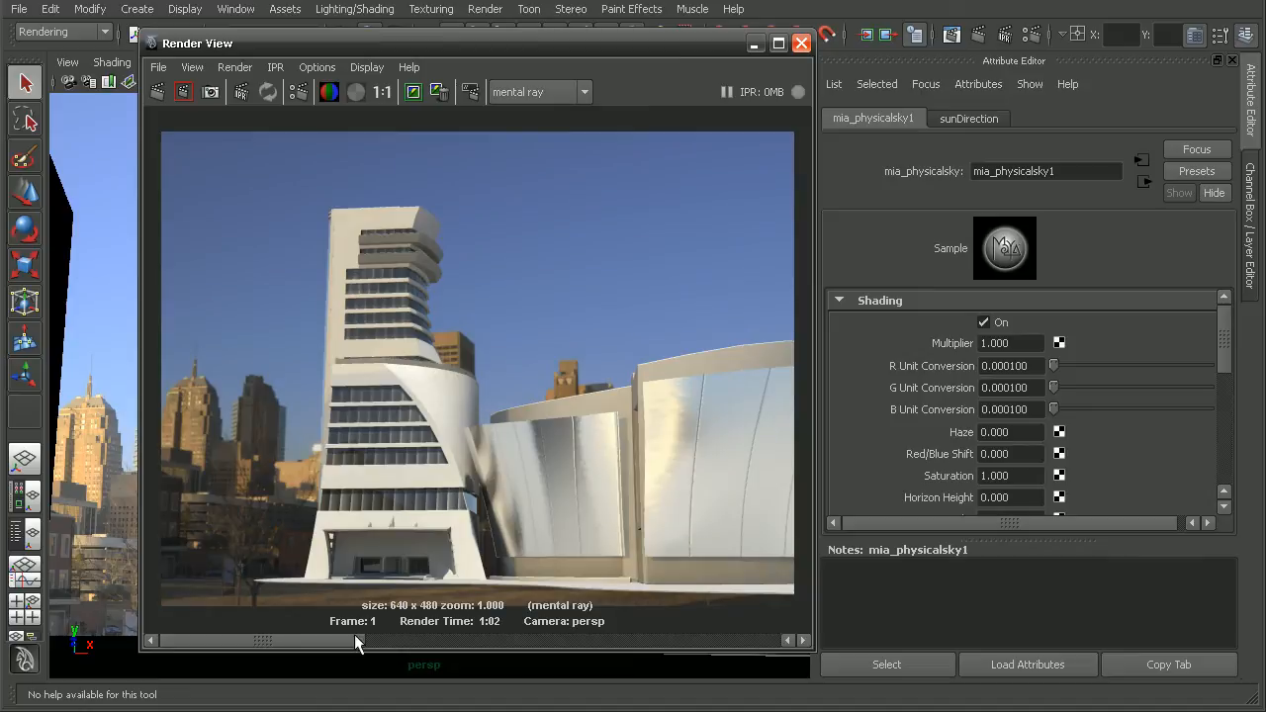
mouse_move(511, 332)
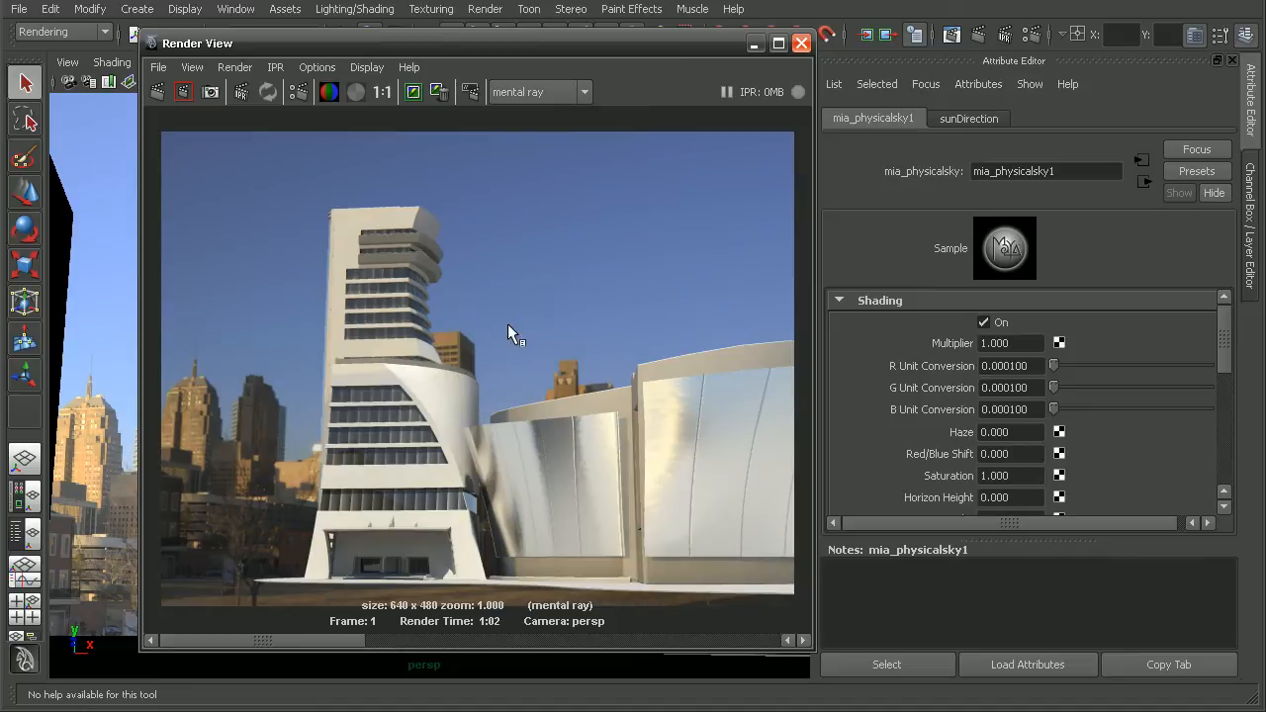
mouse_move(1231, 348)
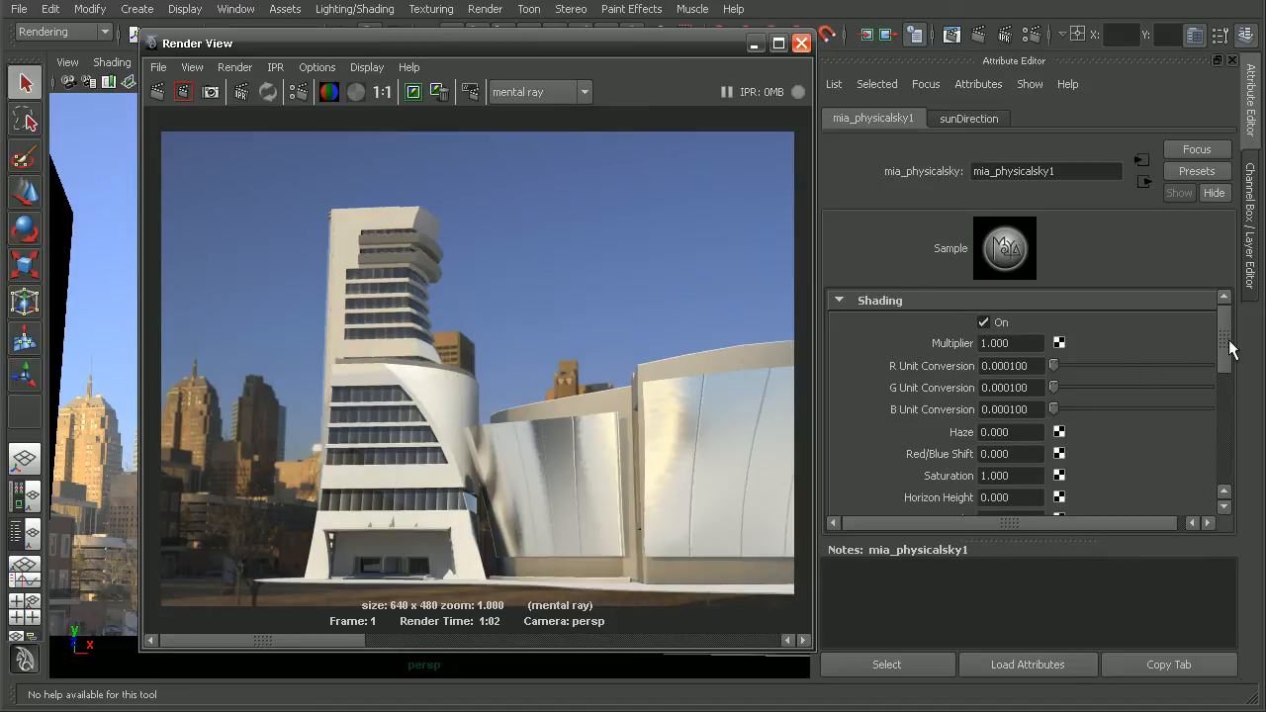
Step: Set mia_physicalsky1 Red/Blue Shift to 0.250 for warmer lighting
scroll("down", 3)
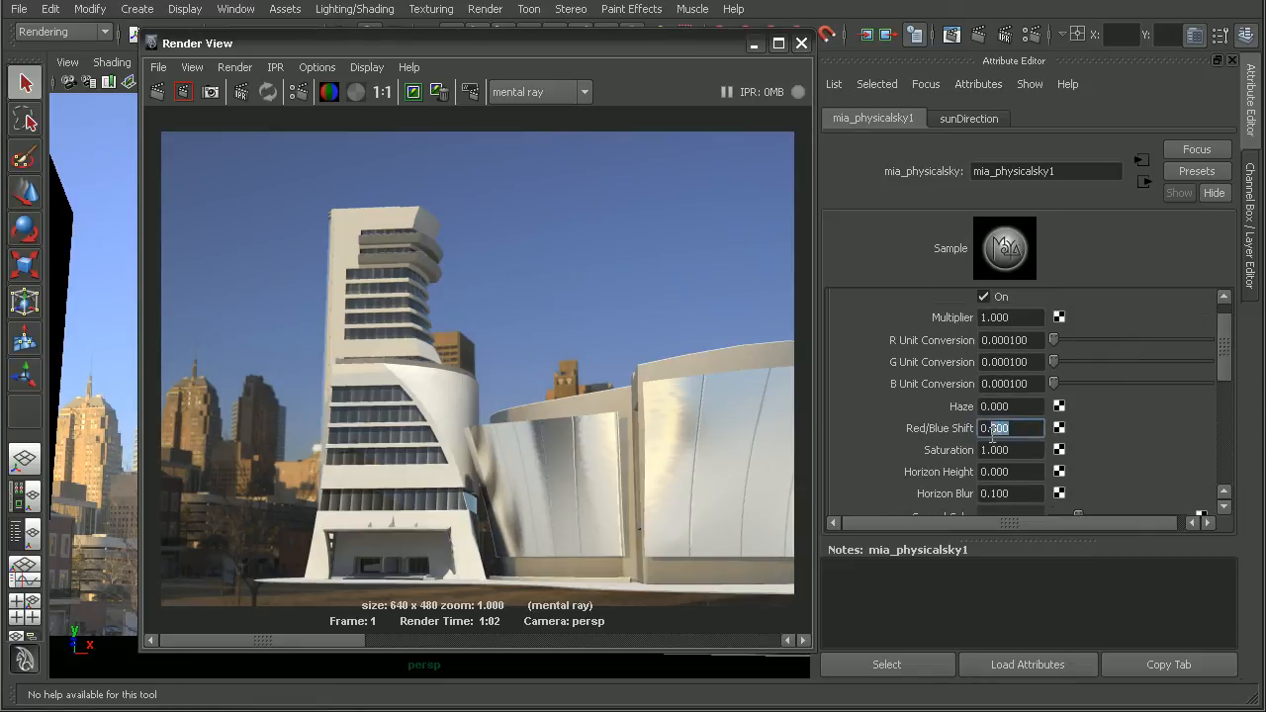
type("0.250")
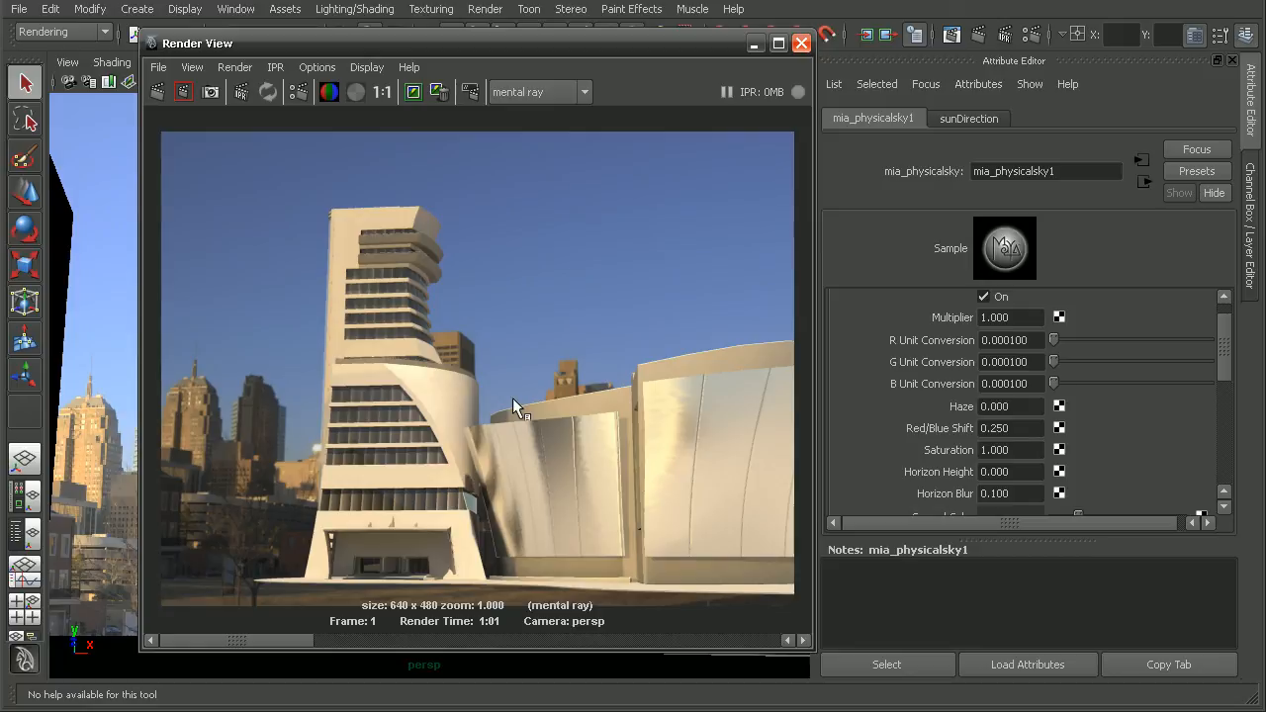
mouse_move(265, 360)
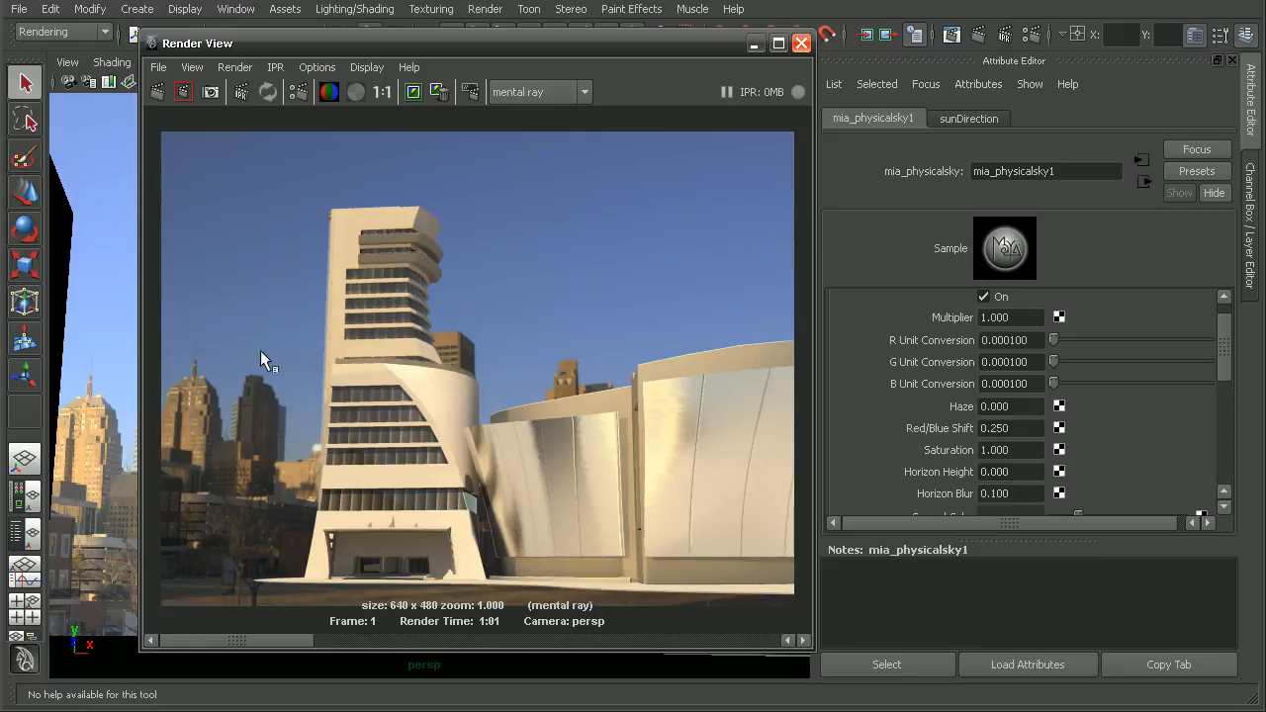